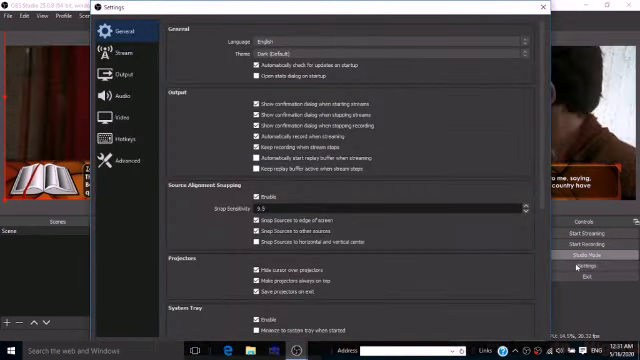
Choose Facebook Live as the streaming service in OBS, keeping the Default server.
left_click(118, 50)
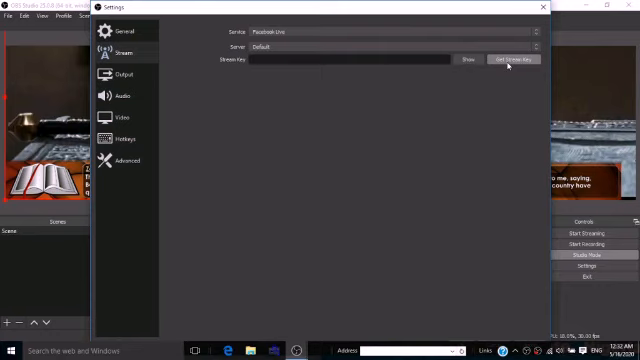
Follow the Get Stream Key link to Facebook's Create Live Stream page.
left_click(507, 58)
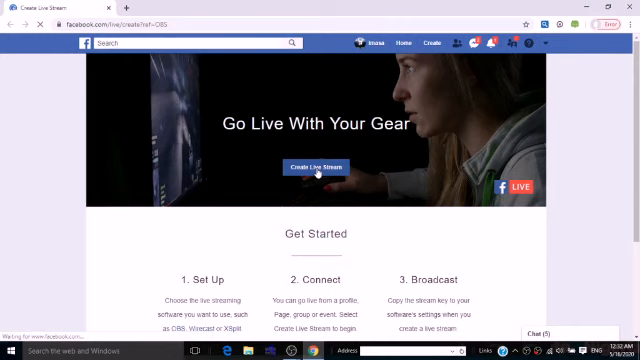
Create a live stream and scroll to Live Stream Setup showing Server URL and Stream Key.
left_click(318, 165)
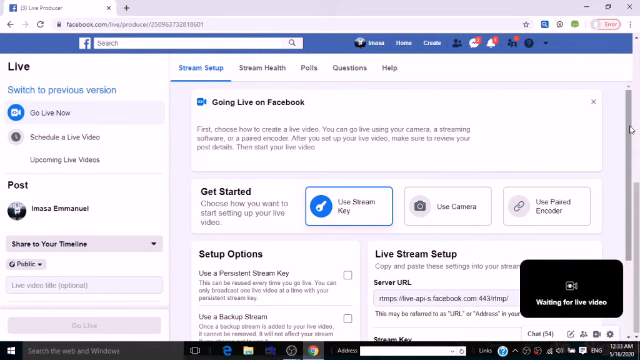
scroll("down", 3)
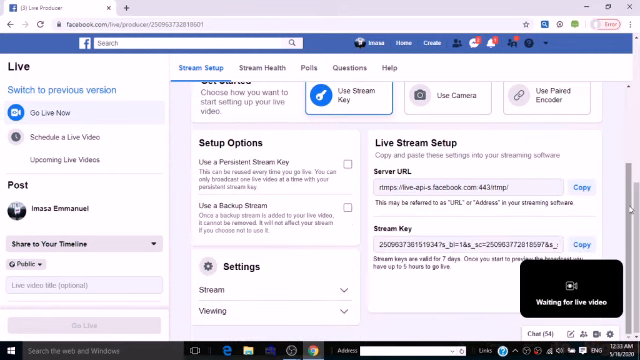